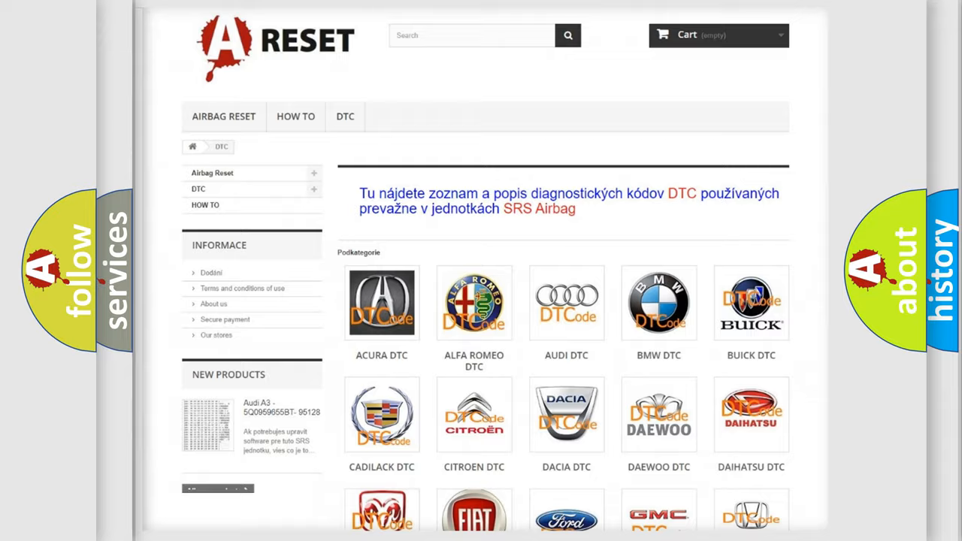
# Open the Pontiac DTC page and scroll through its trouble code list
pyautogui.scroll(-3)
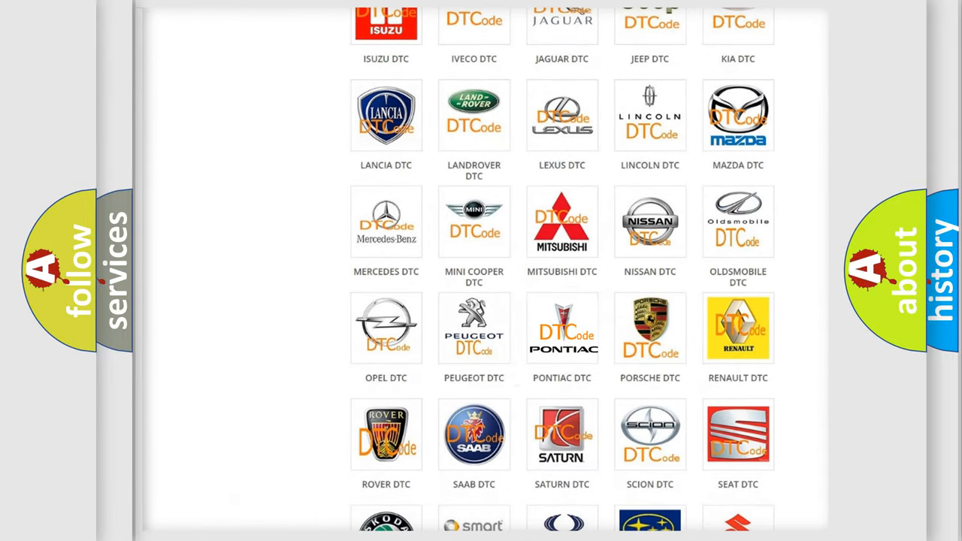
pyautogui.click(561, 328)
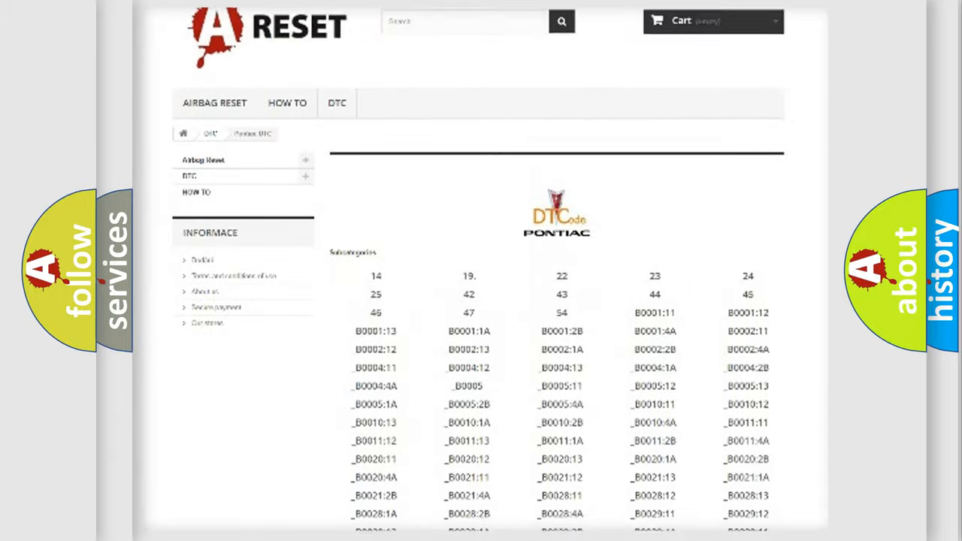
pyautogui.scroll(-3)
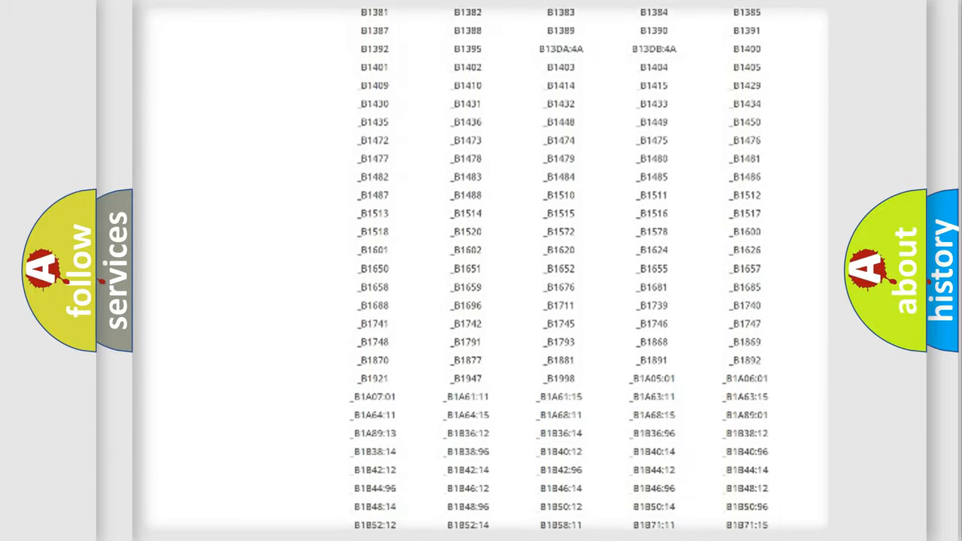
pyautogui.scroll(3)
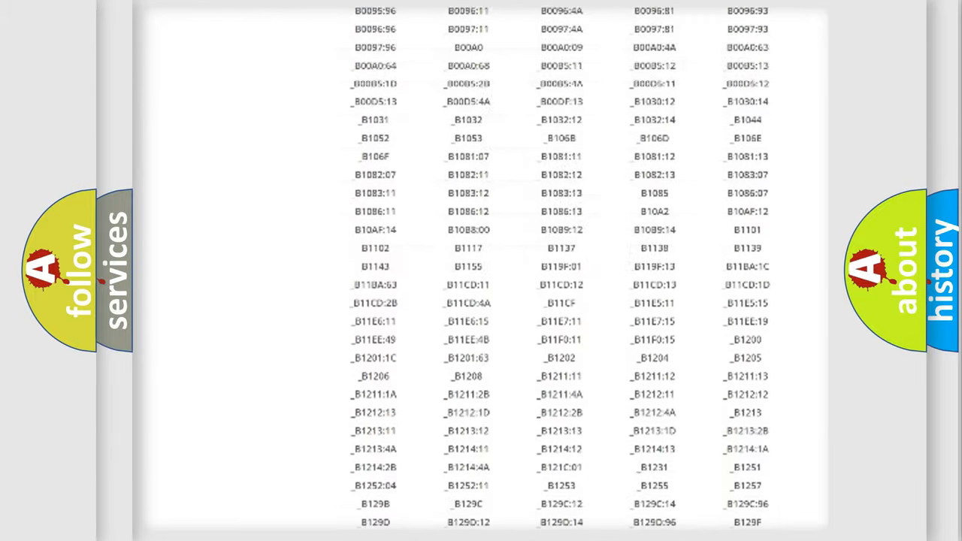
pyautogui.scroll(3)
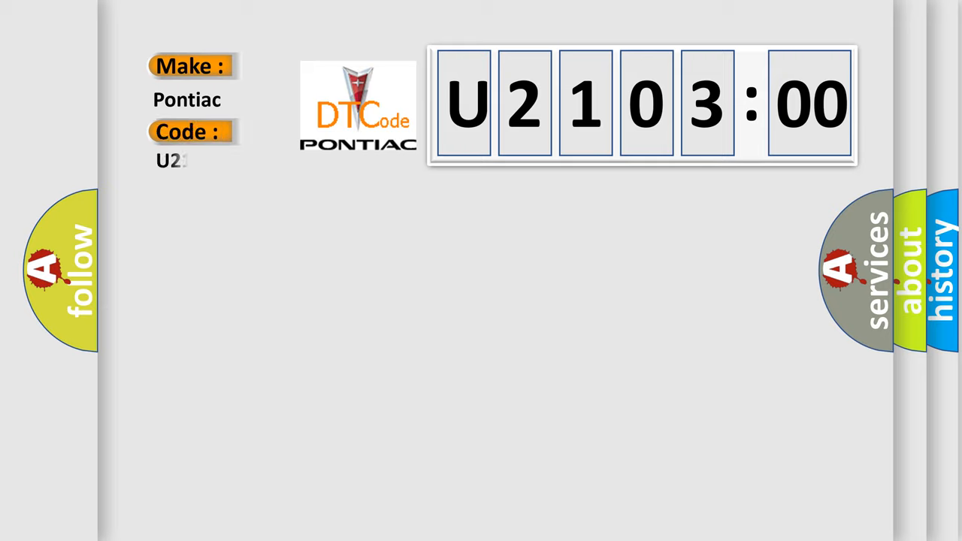
# Complete the Code field as U210300 by entering the digits 10300
pyautogui.write('10300')
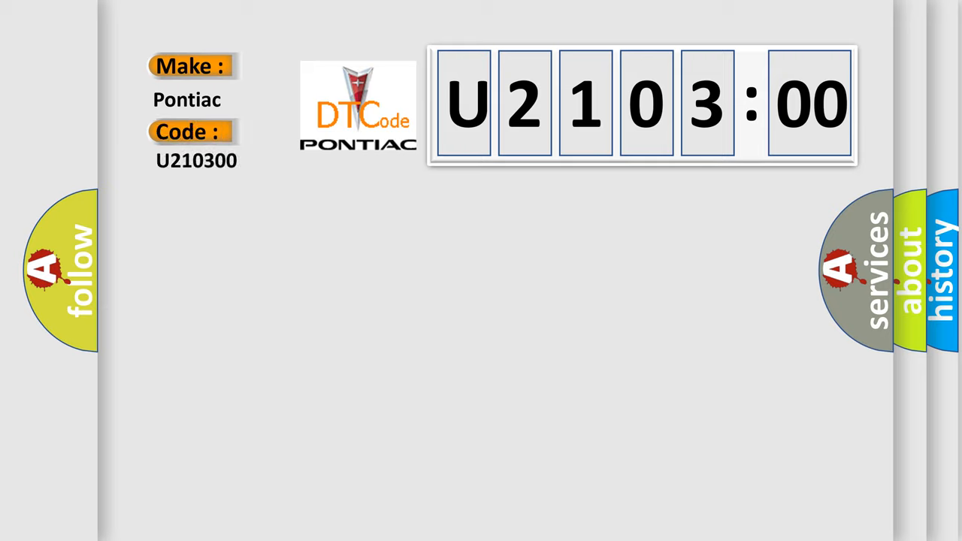